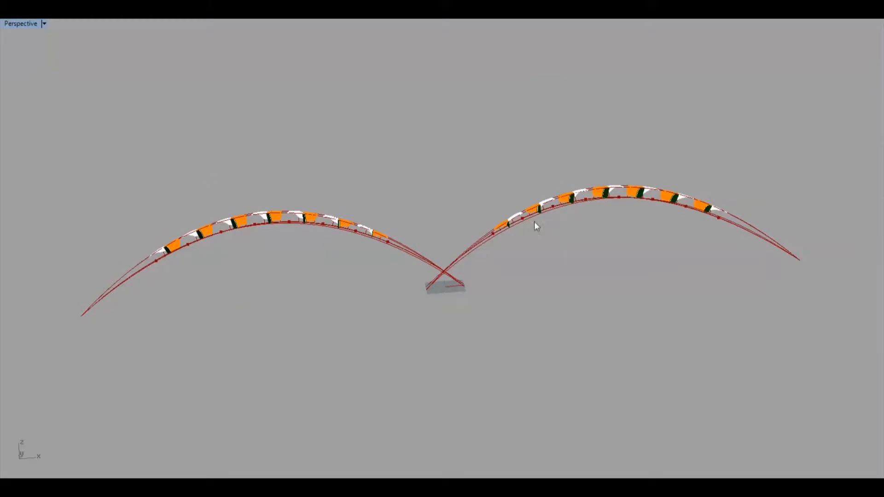
pyautogui.moveTo(827, 108)
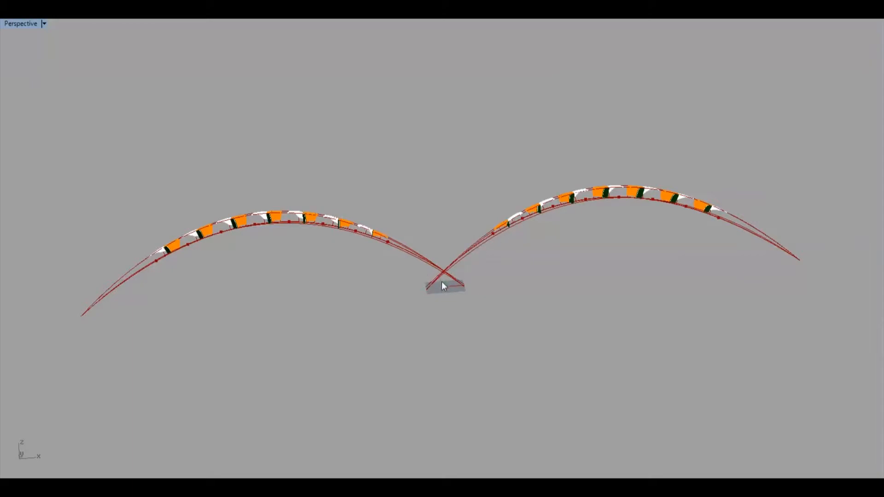
# - Lift the base lines along Z so the two kite-array arches meet above the grey block
pyautogui.click(445, 287)
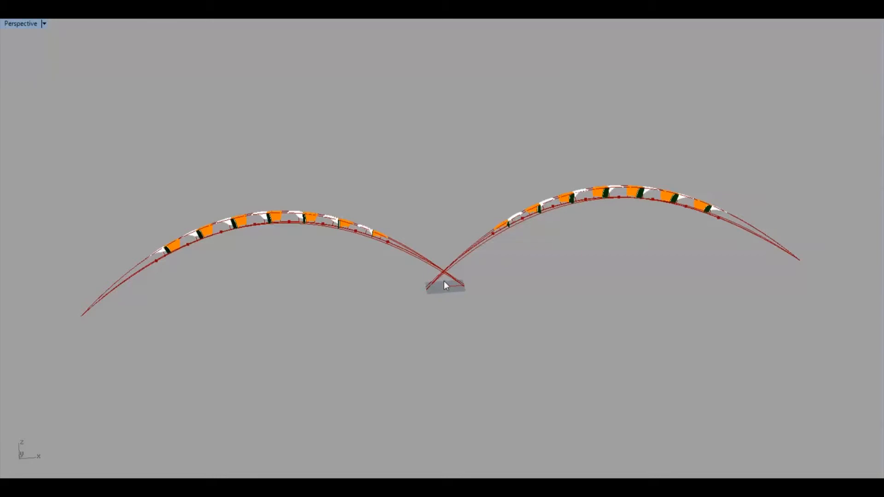
pyautogui.moveTo(427, 289)
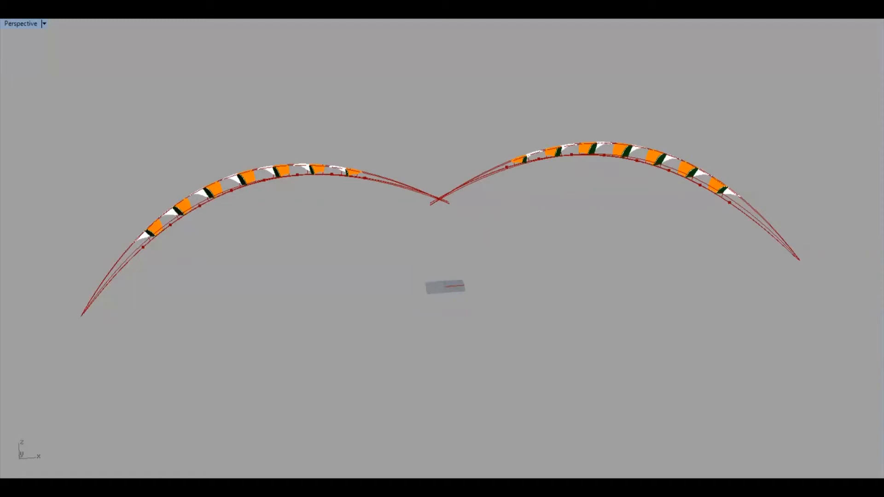
pyautogui.moveTo(568, 216)
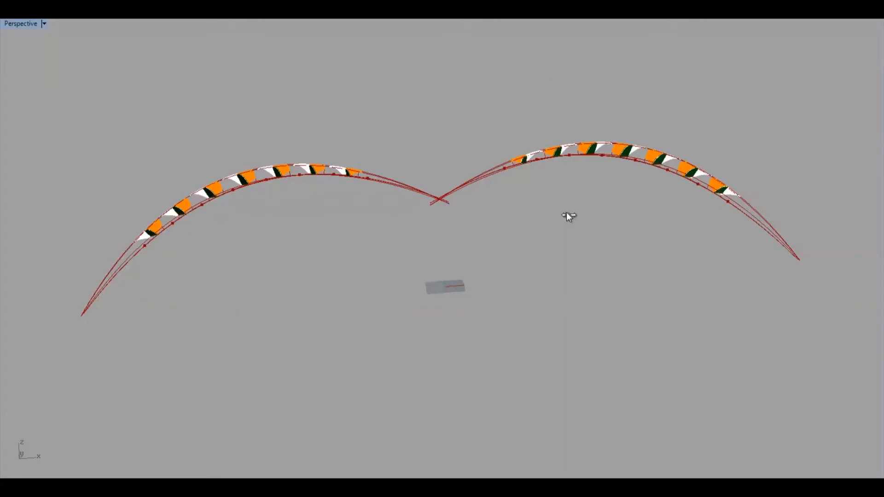
pyautogui.moveTo(501, 149)
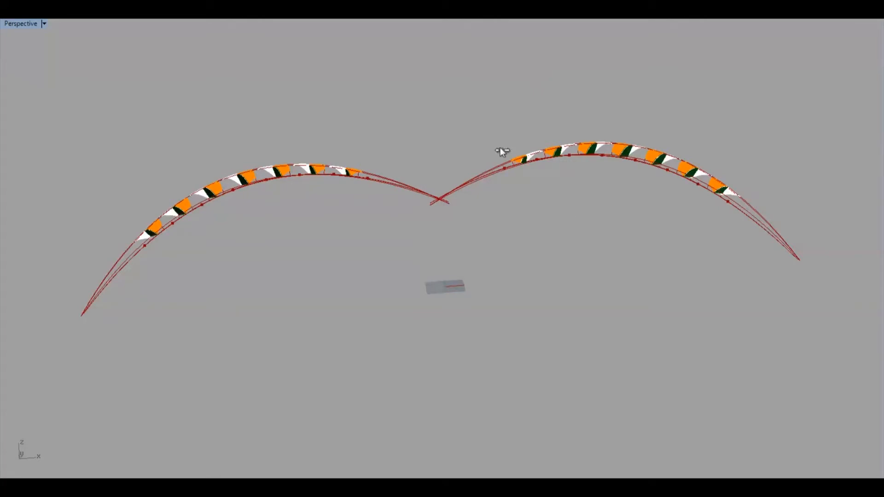
pyautogui.moveTo(601, 172)
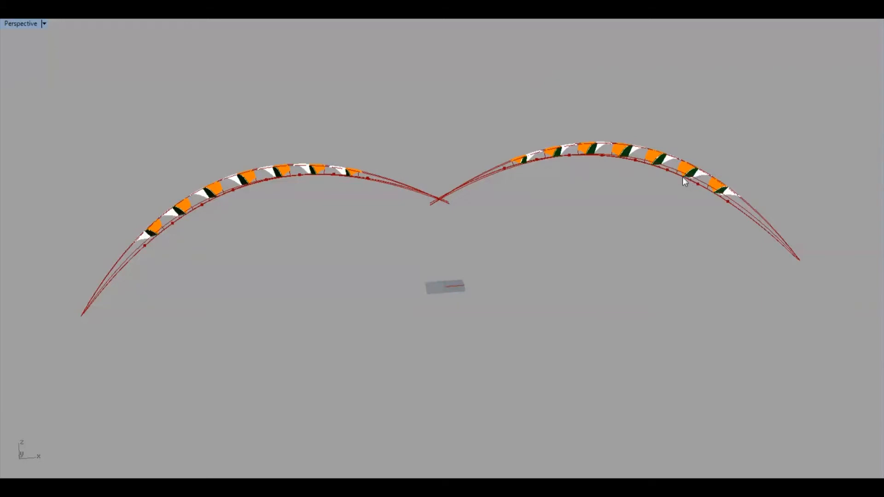
pyautogui.moveTo(826, 78)
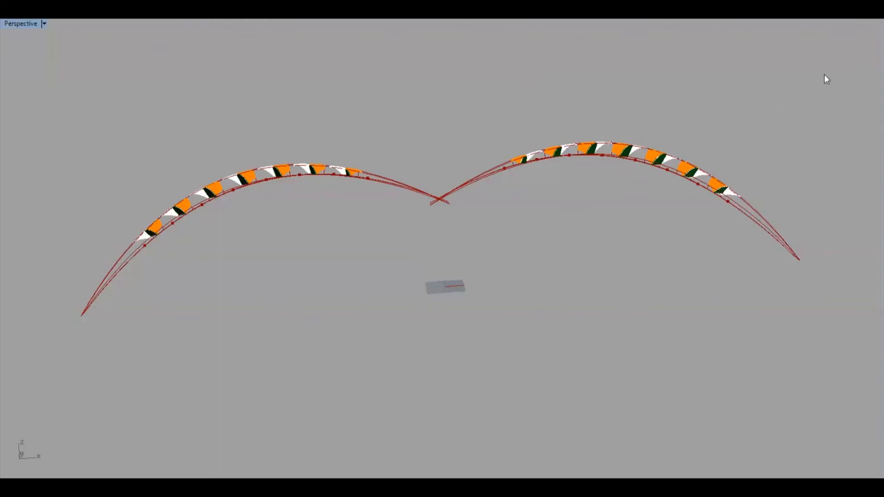
pyautogui.moveTo(214, 157)
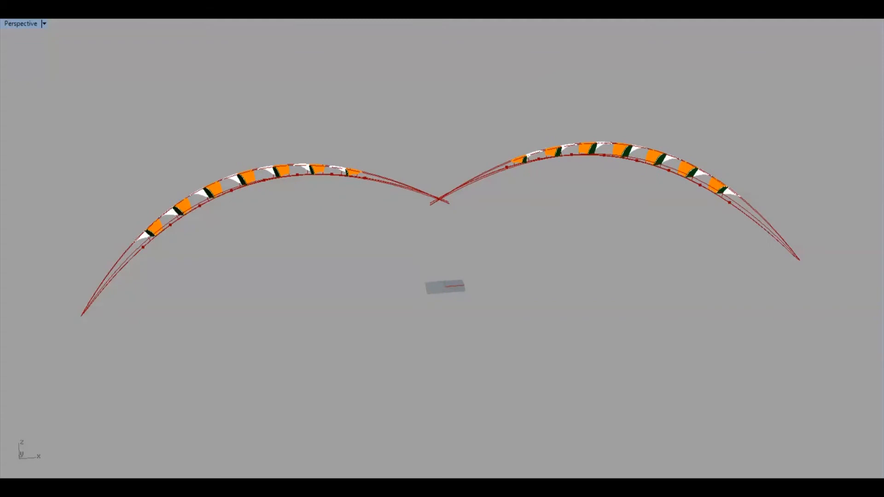
pyautogui.moveTo(556, 163)
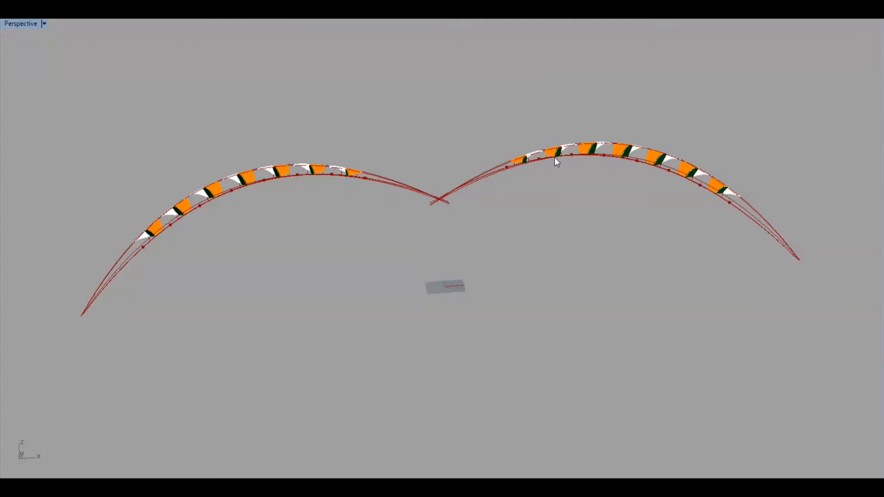
pyautogui.moveTo(264, 173)
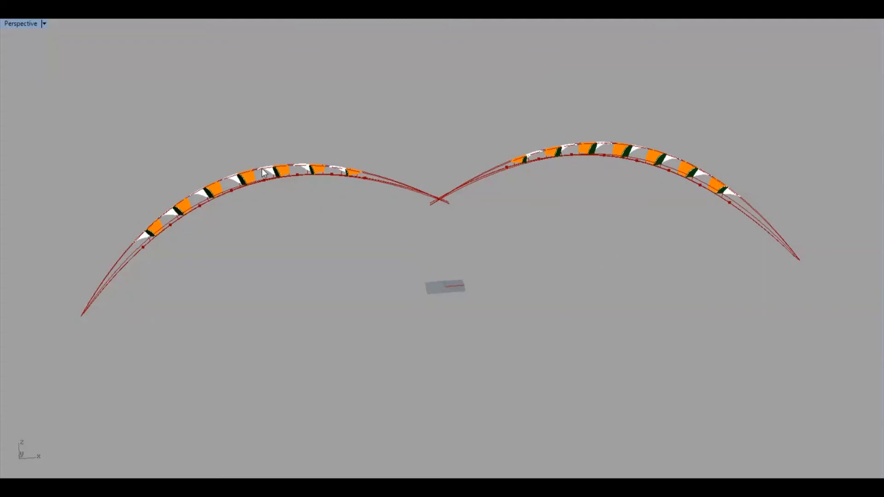
pyautogui.moveTo(269, 164)
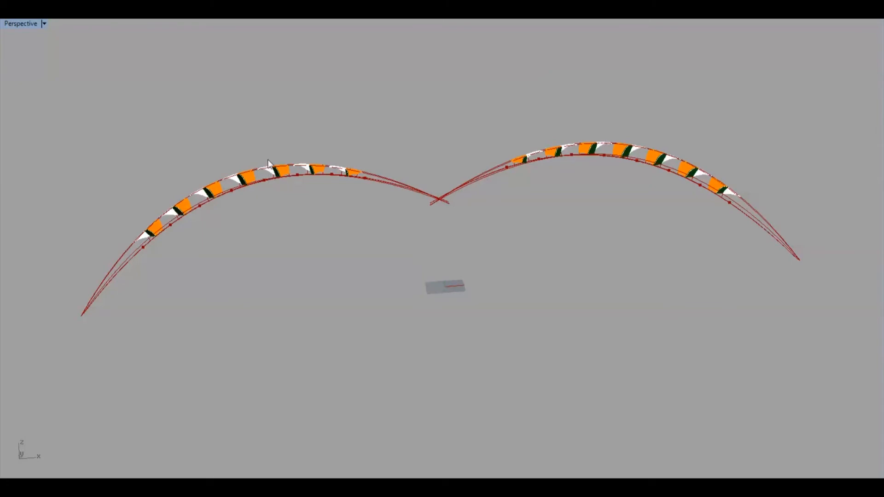